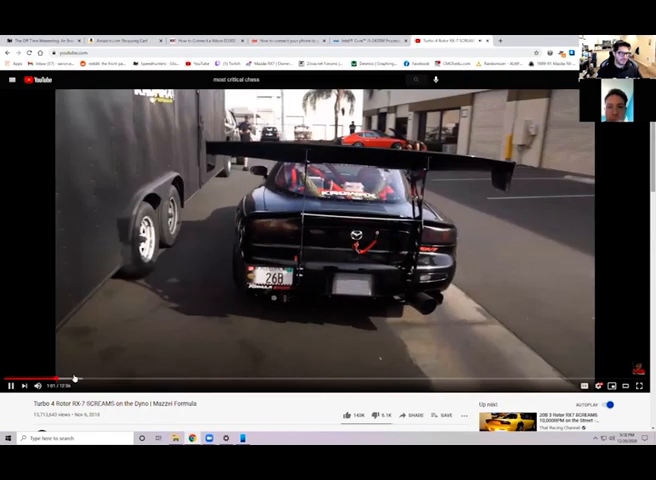
{"action": "mouse_move", "coordinate": [168, 380]}
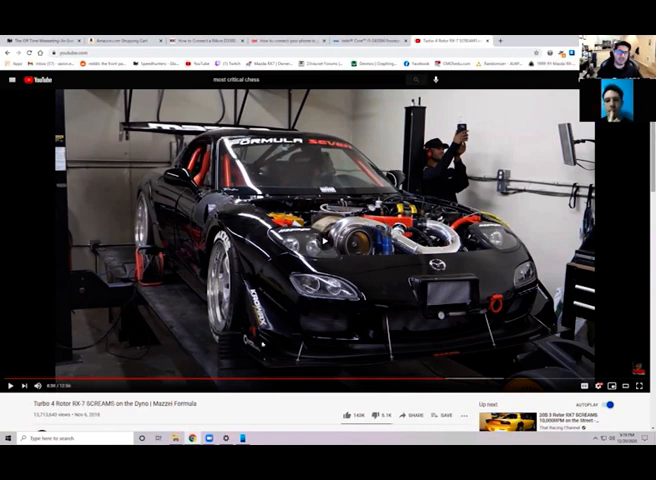
Resume the Mazda dyno video and watch to the 850HP at 17 PSI results chart
{"action": "left_click", "coordinate": [328, 240]}
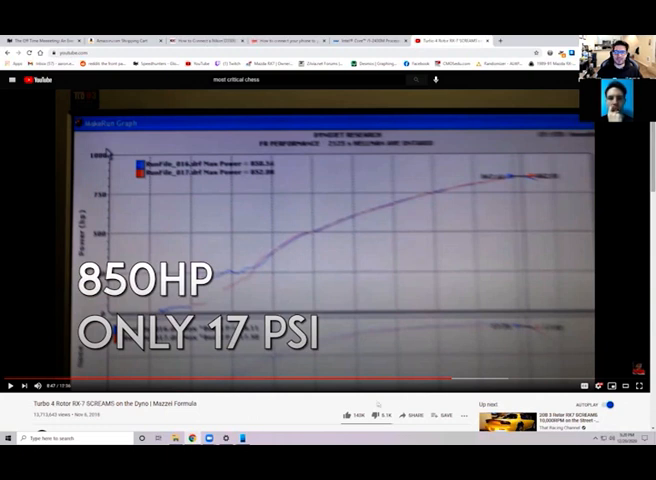
{"action": "mouse_move", "coordinate": [438, 380]}
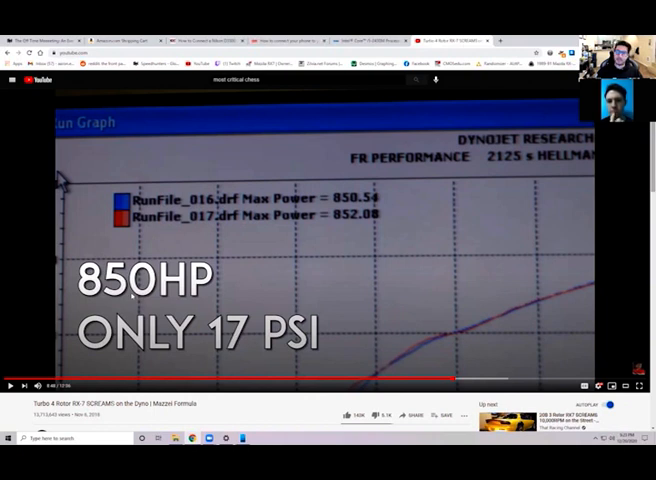
{"action": "mouse_move", "coordinate": [284, 300]}
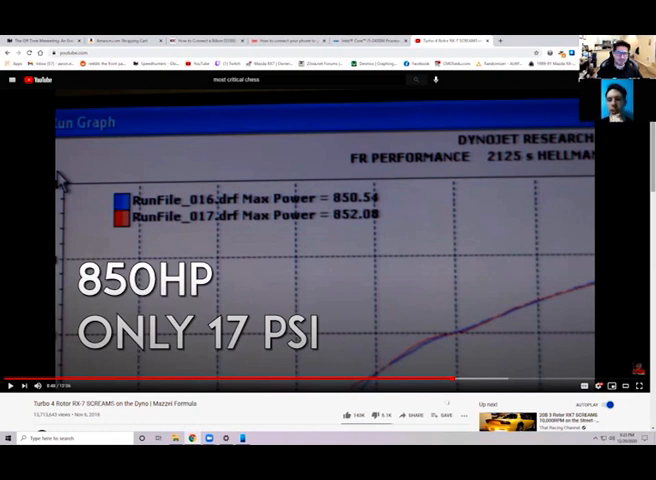
{"action": "mouse_move", "coordinate": [176, 388]}
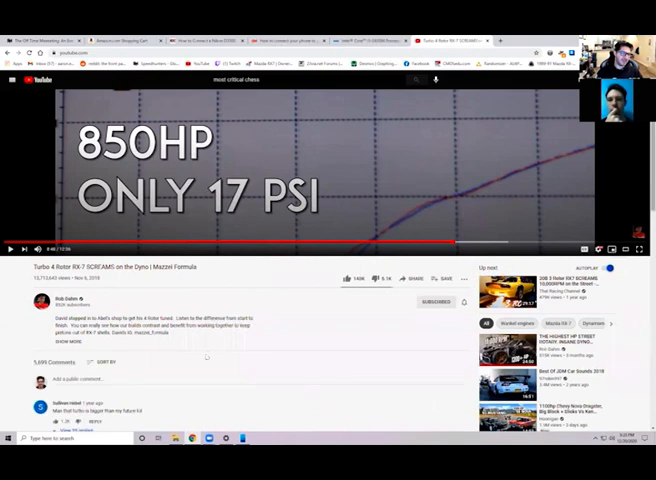
{"action": "scroll", "scroll_direction": "down", "scroll_amount": 3}
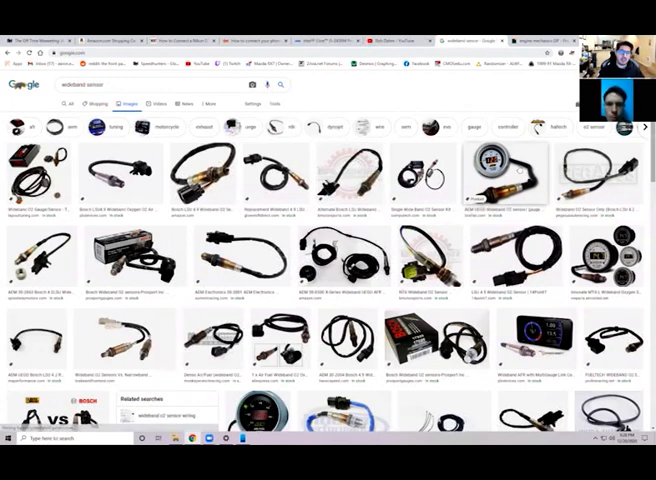
Preview the AEM UEGO wideband O2 sensor gauge kit from the image results
{"action": "left_click", "coordinate": [108, 204]}
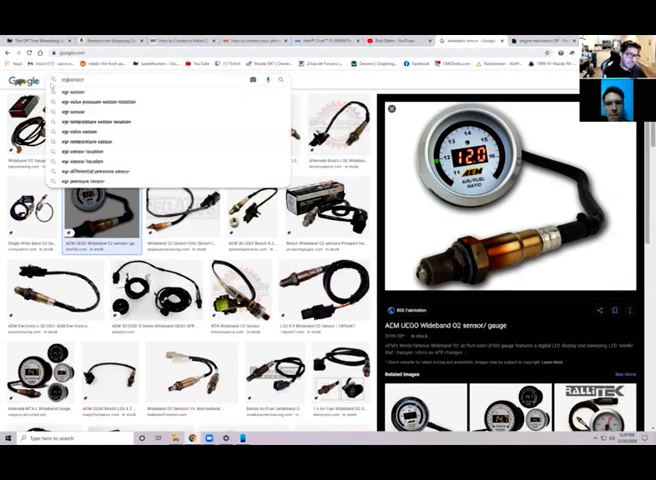
Run the EGT sensor search and preview an AEM exhaust gas temperature sensor kit
{"action": "key", "text": "Return"}
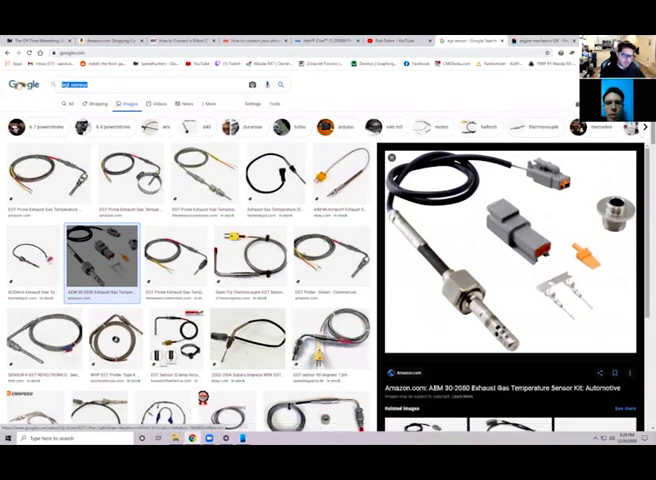
Search 'fuel map' and preview the coloured fuel dose table over manifold pressure
{"action": "type", "text": "fuel map"}
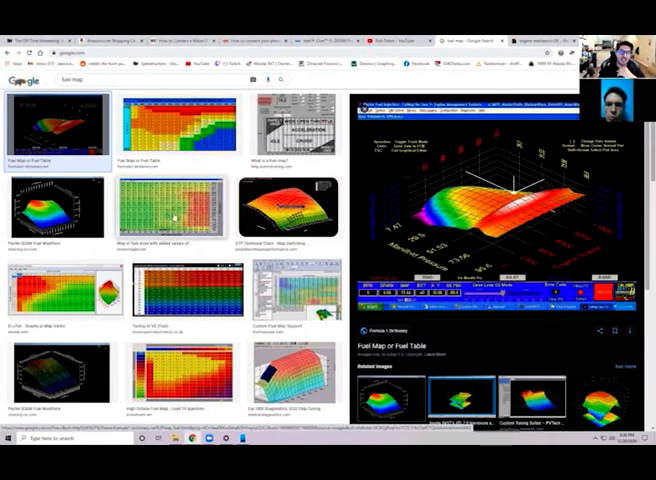
{"action": "left_click", "coordinate": [176, 208]}
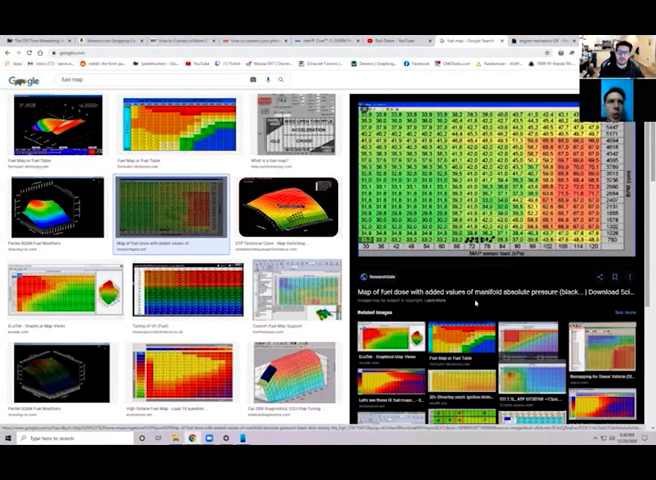
Scroll through more fuel map table thumbnails down to the exhaust system images
{"action": "scroll", "scroll_direction": "down", "scroll_amount": 3}
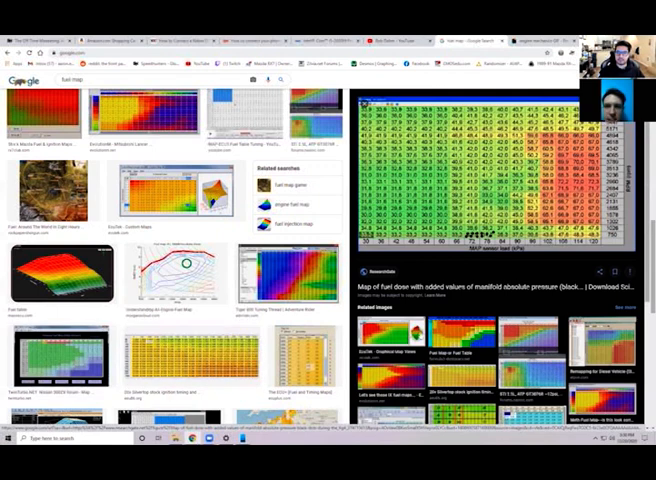
{"action": "scroll", "scroll_direction": "down", "scroll_amount": 3}
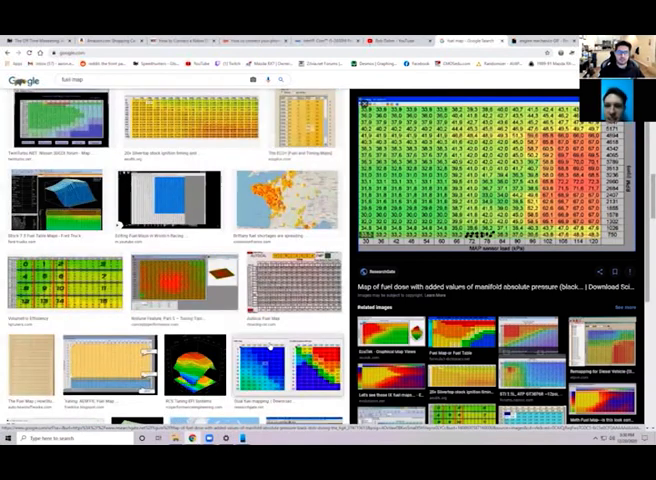
{"action": "scroll", "scroll_direction": "down", "scroll_amount": 3}
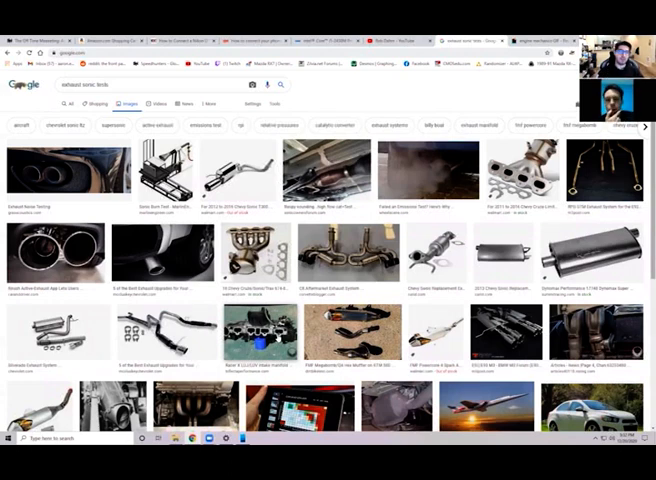
Scroll the turbo rotary exhaust results showing tuning simulation rigs and flow diagrams
{"action": "scroll", "scroll_direction": "down", "scroll_amount": 3}
{"action": "type", "text": "vibration "}
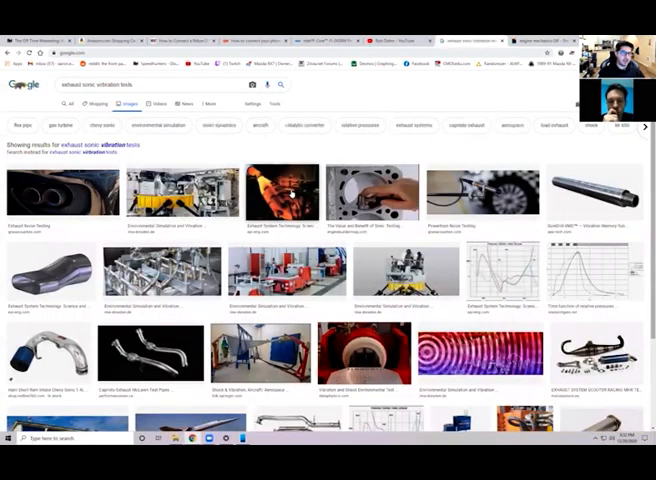
Preview the photo of an engine with red-hot glowing exhaust manifolds
{"action": "left_click", "coordinate": [282, 192]}
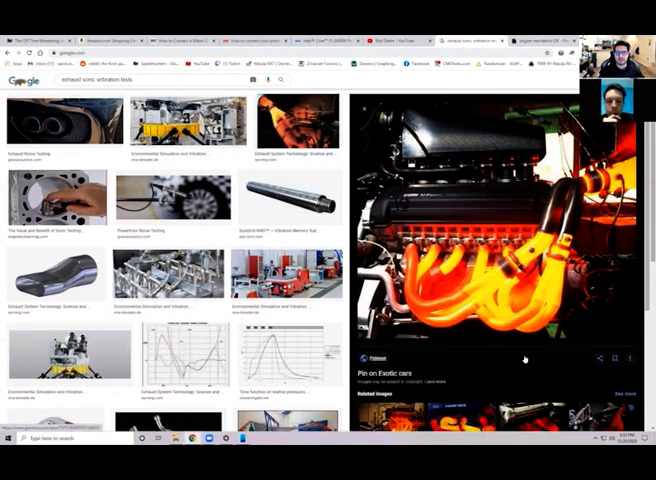
Browse more glowing engine photos, including a Cosworth engine, before starting a 'rotary' query
{"action": "scroll", "scroll_direction": "down", "scroll_amount": 3}
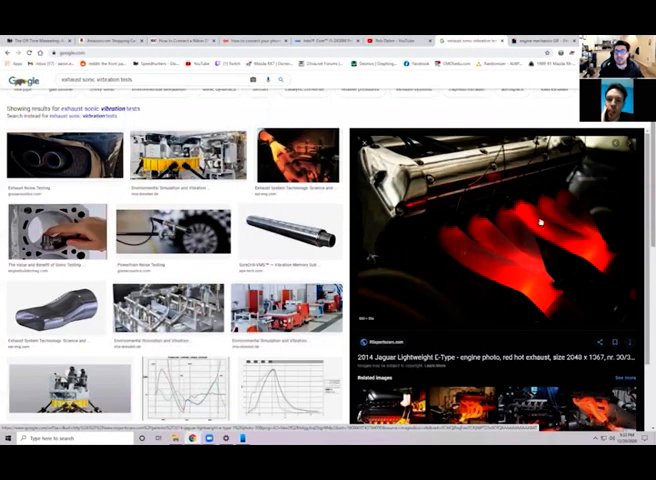
{"action": "mouse_move", "coordinate": [504, 284]}
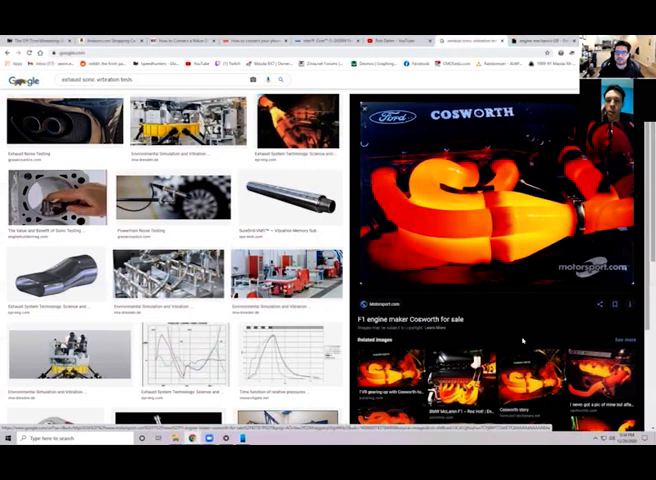
{"action": "scroll", "scroll_direction": "down", "scroll_amount": 3}
{"action": "type", "text": "intake"}
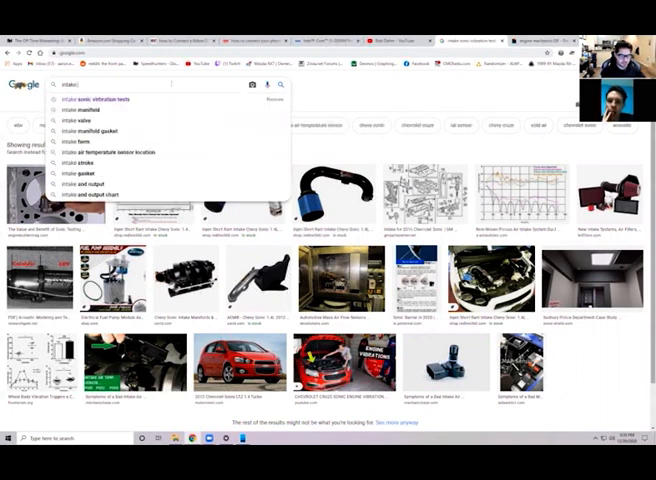
Search for intake manifold images, then begin a new query with 'top'
{"action": "left_click", "coordinate": [82, 110]}
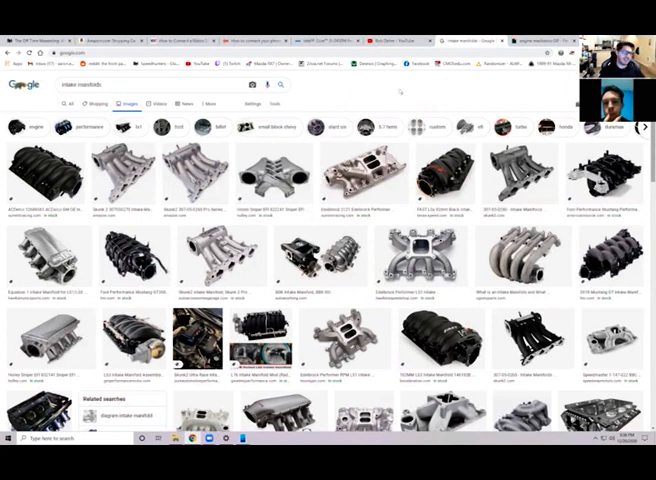
{"action": "type", "text": "top"}
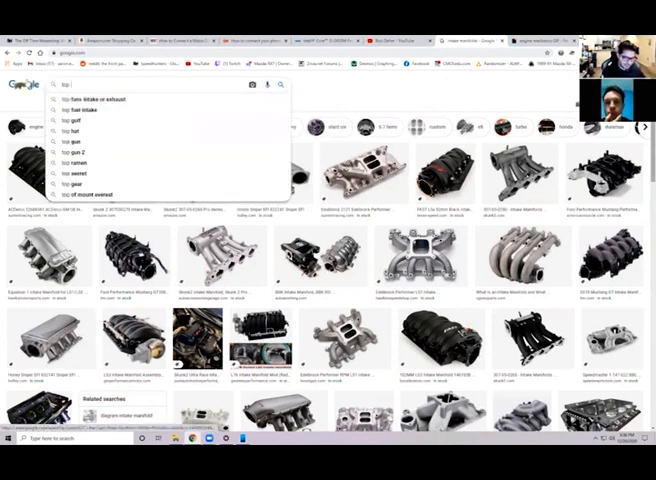